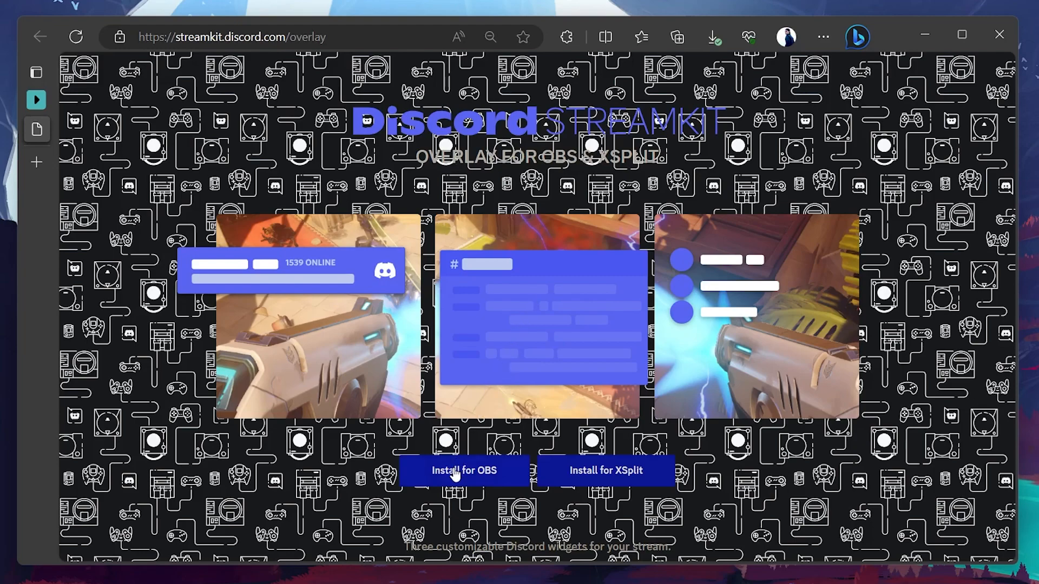
Start the Install for OBS setup and select the user's Discord server for the status widget
{"action": "left_click", "coordinate": [466, 470]}
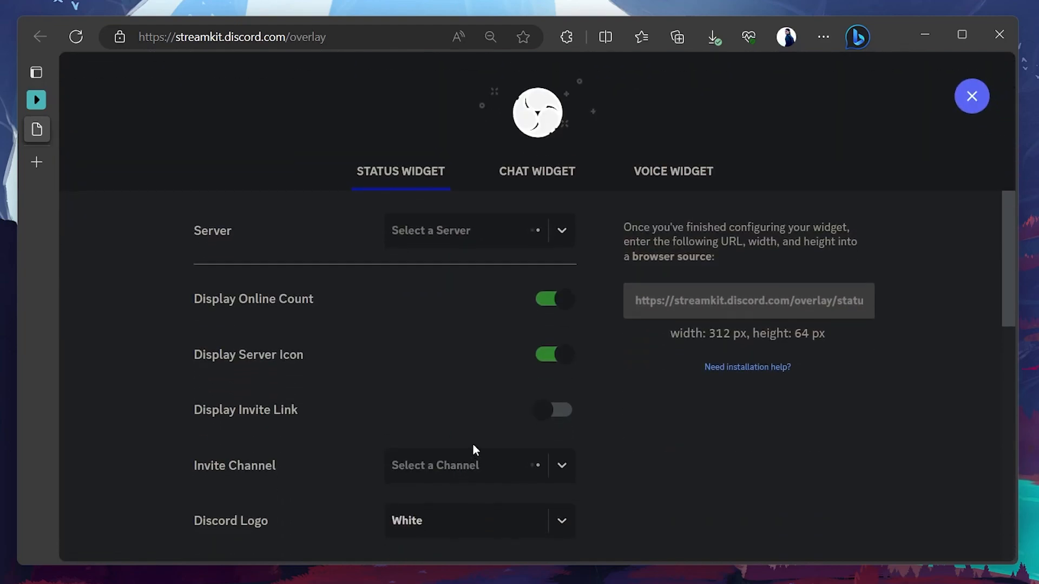
{"action": "left_click", "coordinate": [479, 231]}
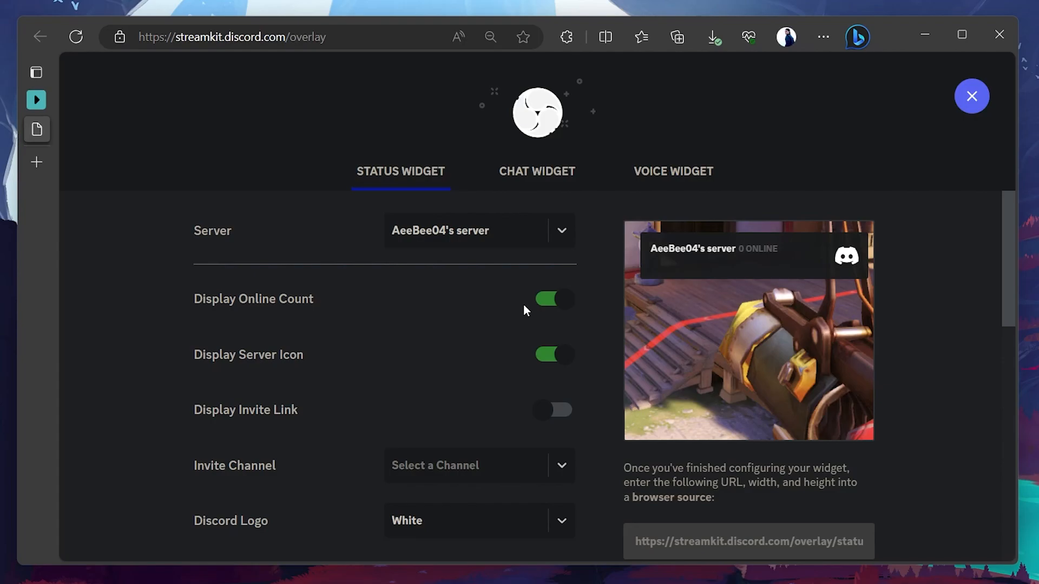
Switch to the Voice Widget with the Gaming channel and scroll through its Text Settings
{"action": "left_click", "coordinate": [672, 171]}
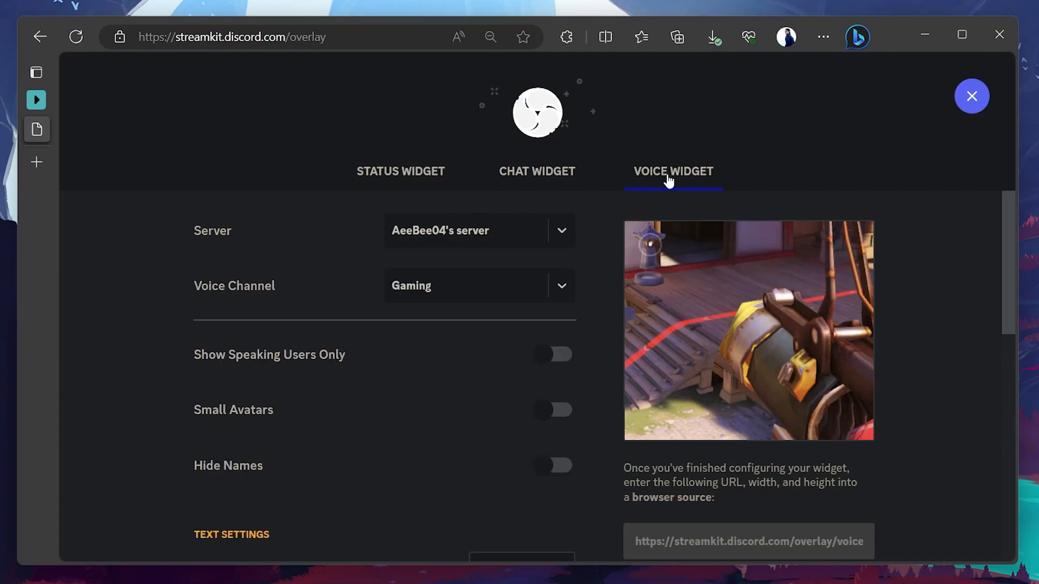
{"action": "mouse_move", "coordinate": [599, 255]}
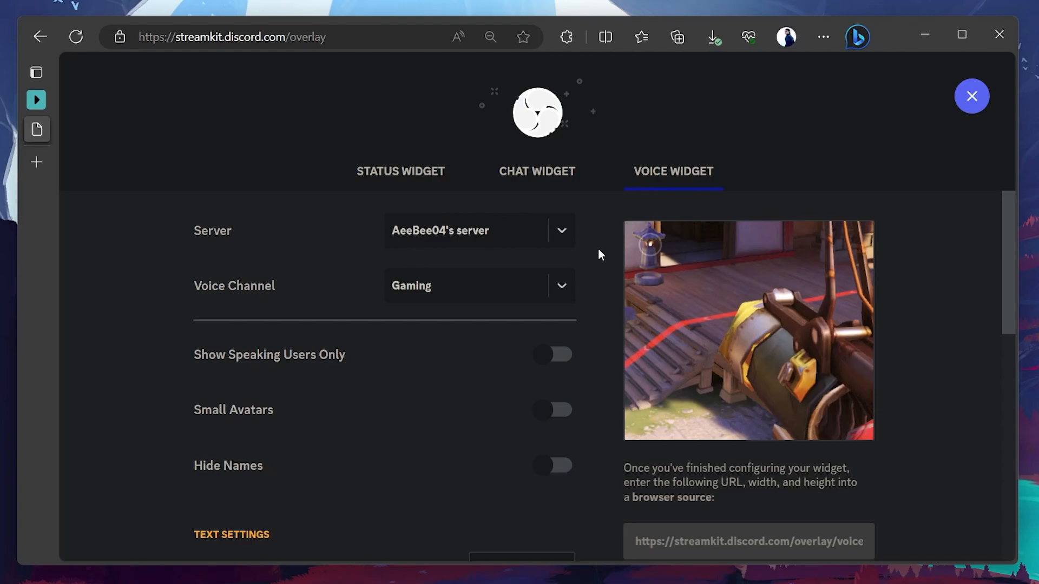
{"action": "scroll", "scroll_direction": "down", "scroll_amount": 3}
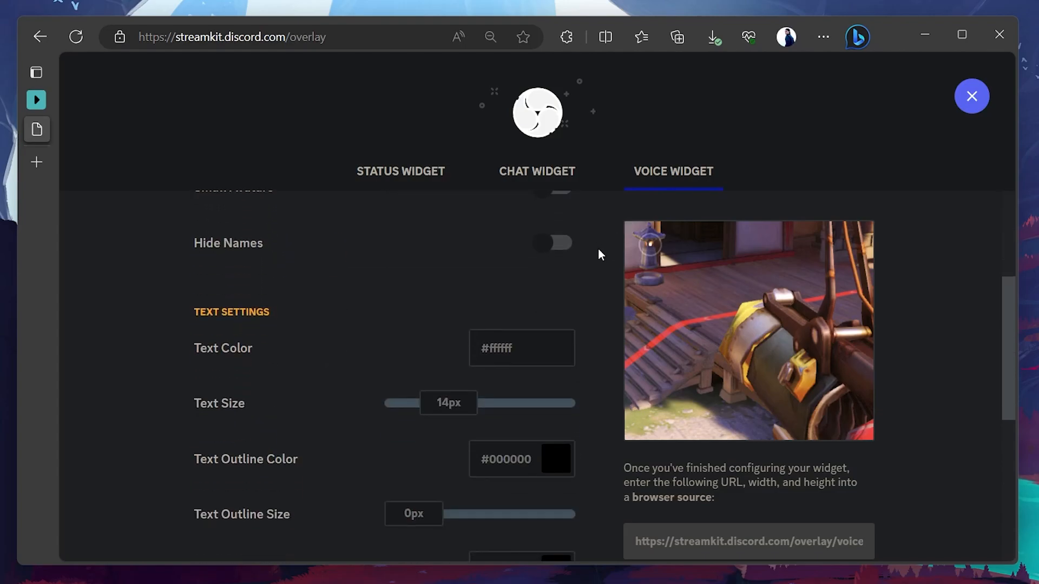
{"action": "scroll", "scroll_direction": "down", "scroll_amount": 3}
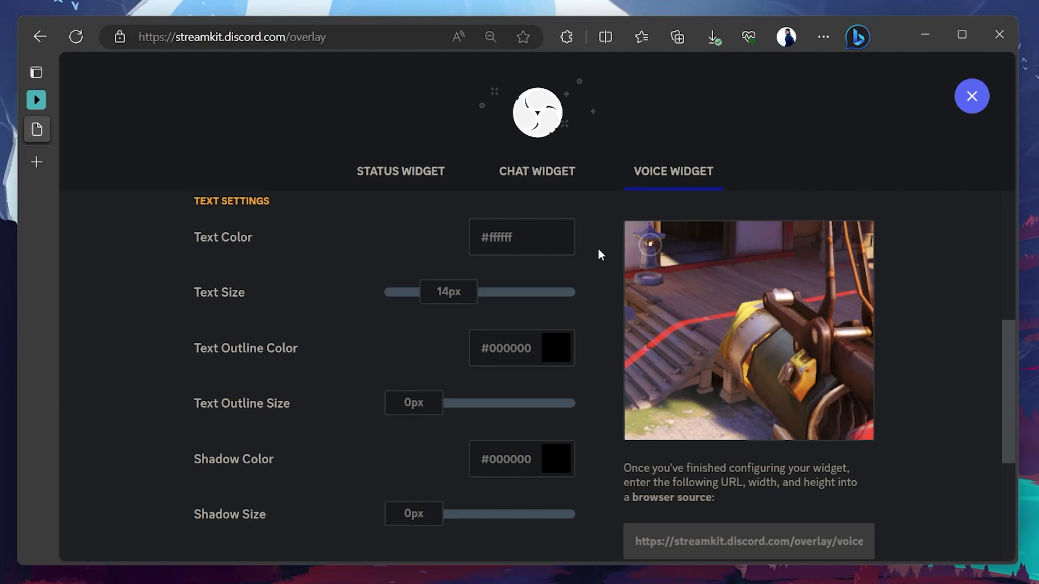
{"action": "scroll", "scroll_direction": "down", "scroll_amount": 3}
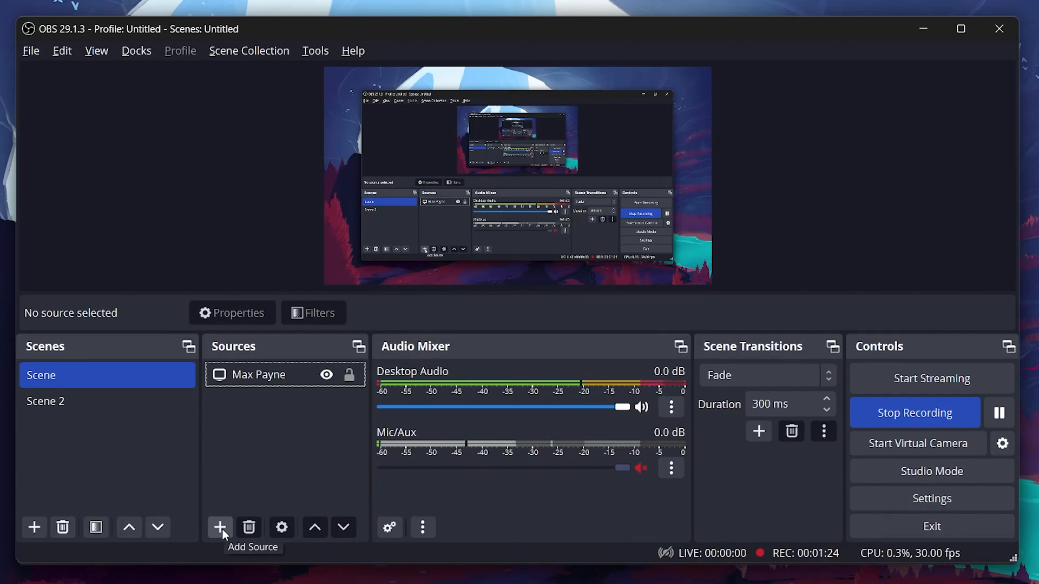
Add a new source of type Browser, keeping the default name Browser 2
{"action": "left_click", "coordinate": [219, 528]}
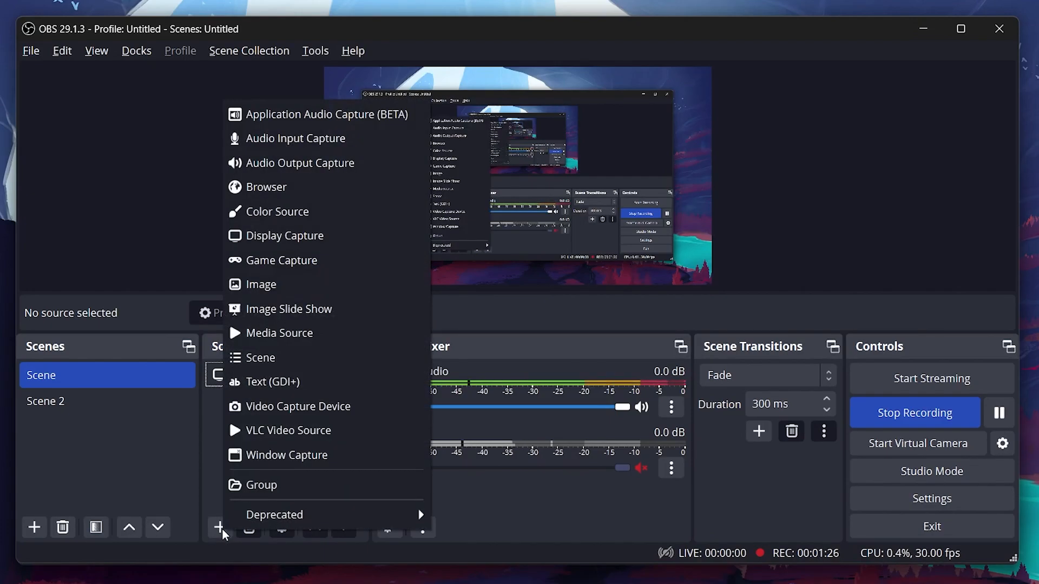
{"action": "mouse_move", "coordinate": [283, 236]}
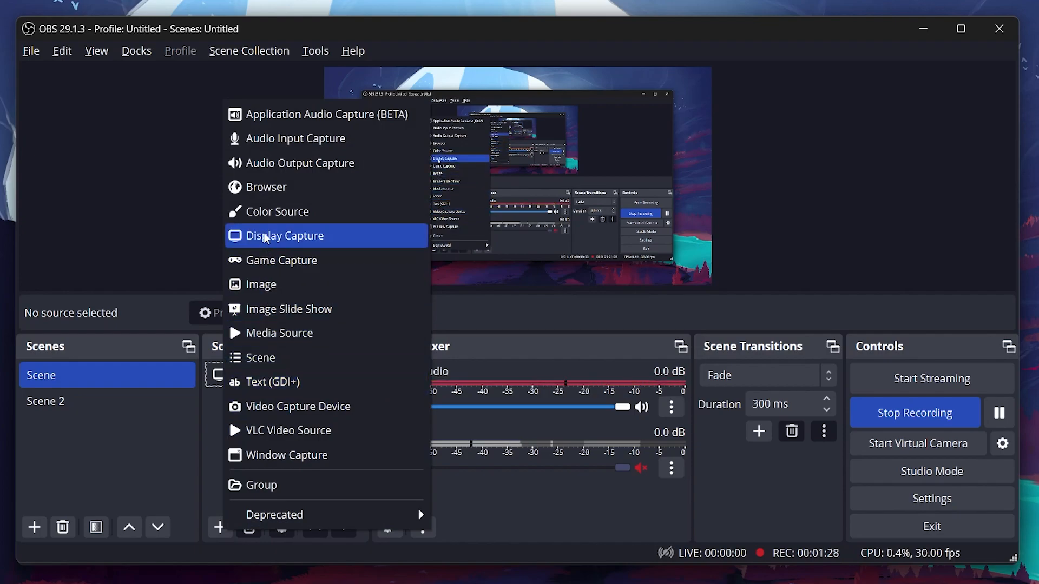
{"action": "left_click", "coordinate": [266, 187]}
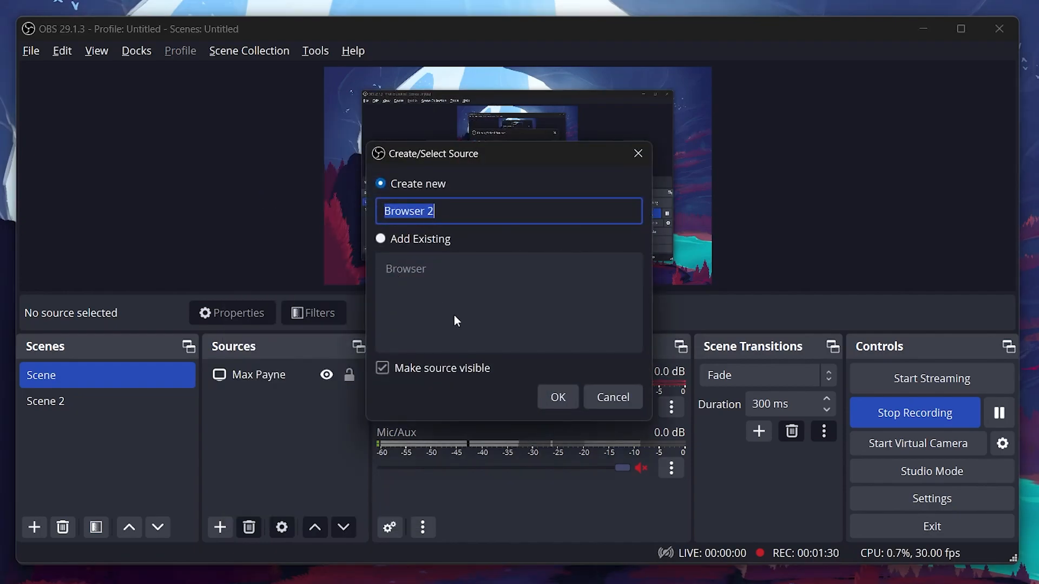
Create Browser 2 with the StreamKit voice widget URL pasted as its address
{"action": "left_click", "coordinate": [556, 396]}
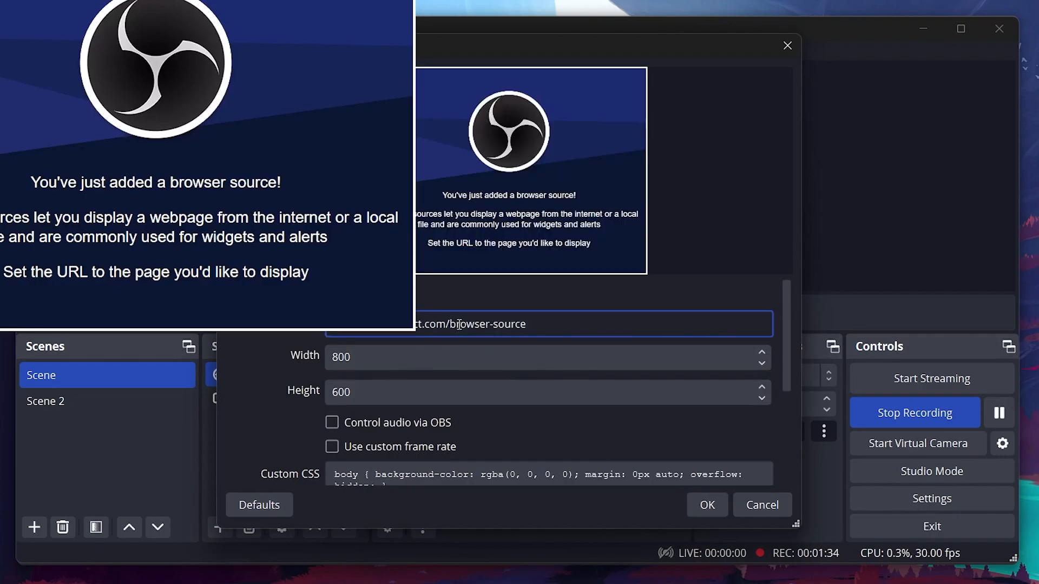
{"action": "type", "text": "it_speaking=false&small_avatars=false&hide_names=false&fade_chat=0"}
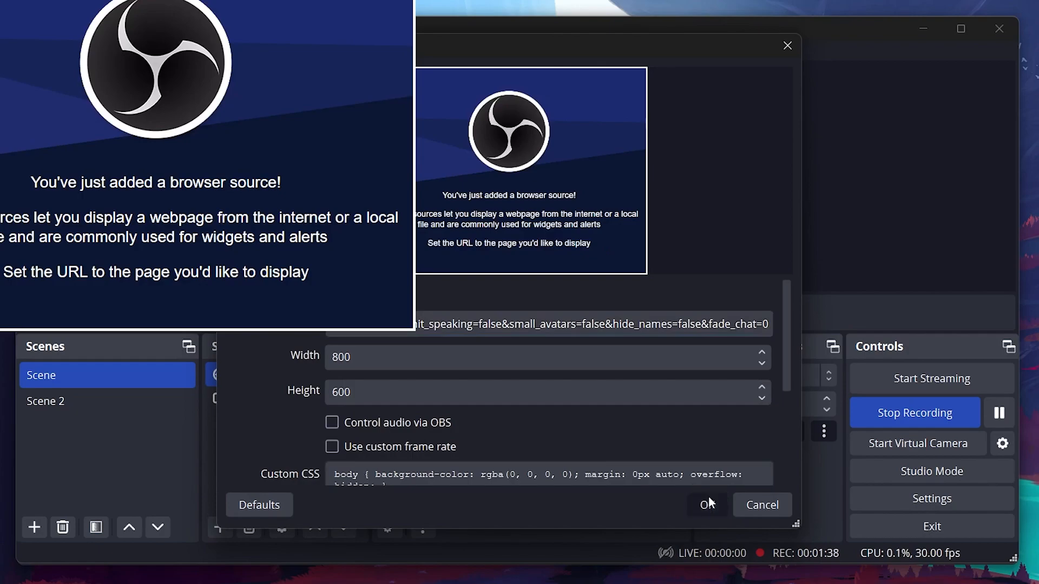
{"action": "left_click", "coordinate": [706, 505]}
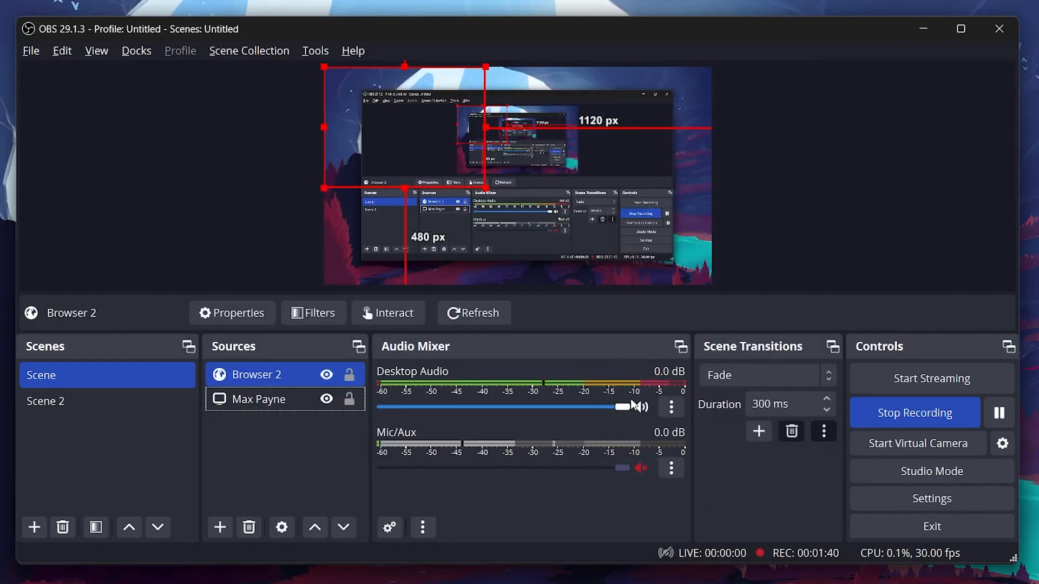